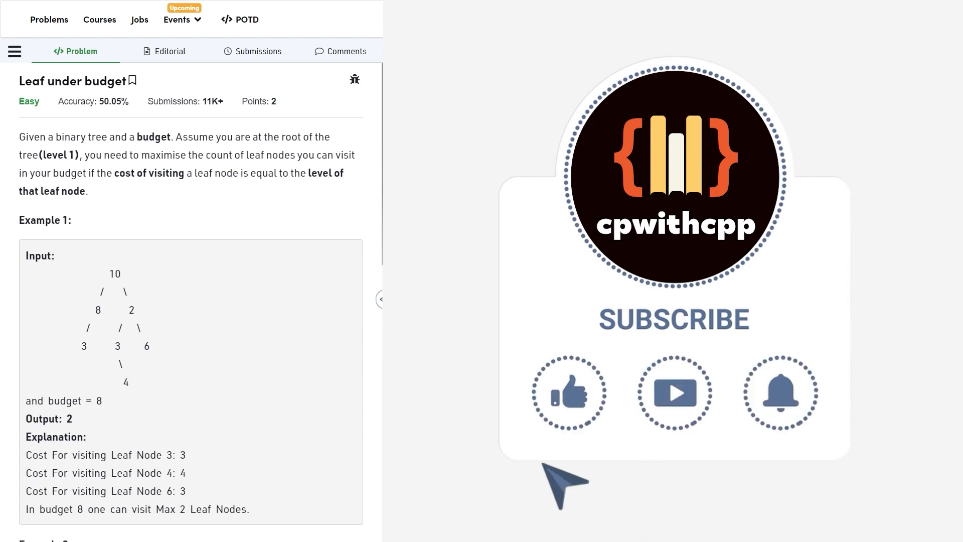
Step: Capture the Example 1 tree (budget 8, output 2) and place it on the canvas
click(568, 393)
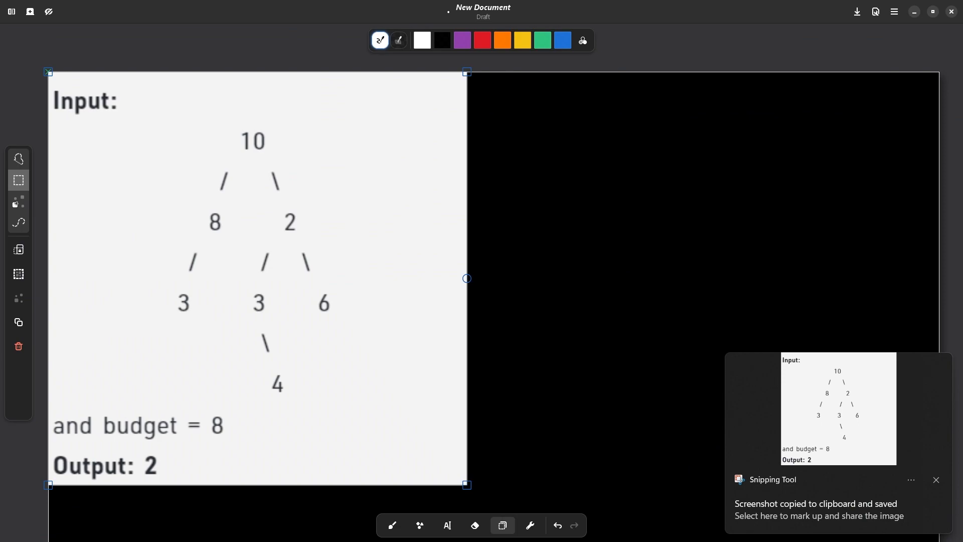
Step: Shrink the pasted tree image and number its levels 1 to 4 in purple
drag(466, 484, 299, 295)
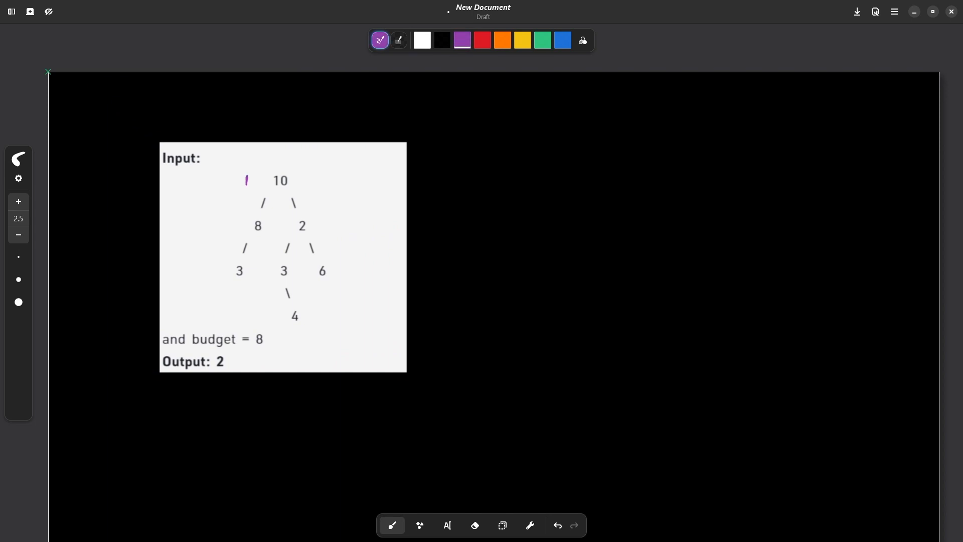
drag(231, 218, 237, 229)
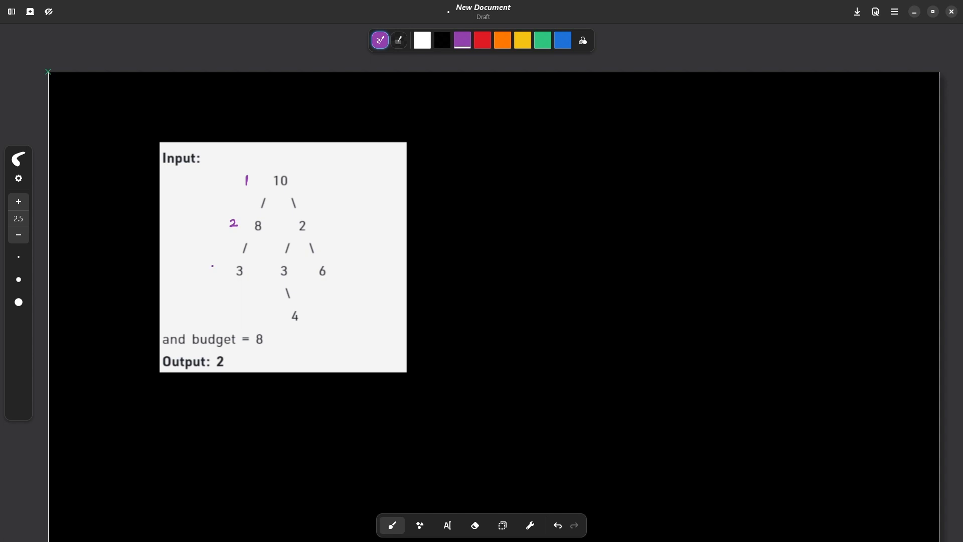
drag(212, 264, 213, 319)
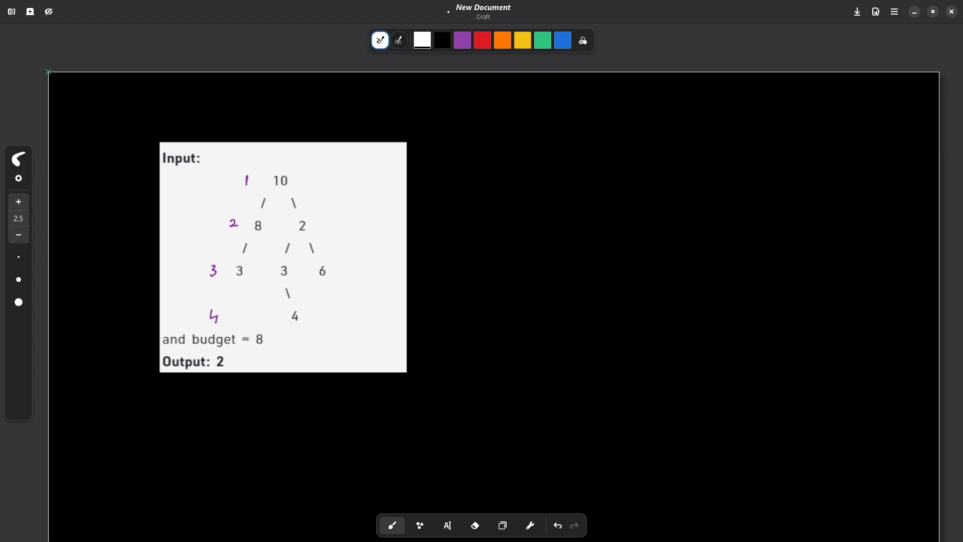
click(462, 40)
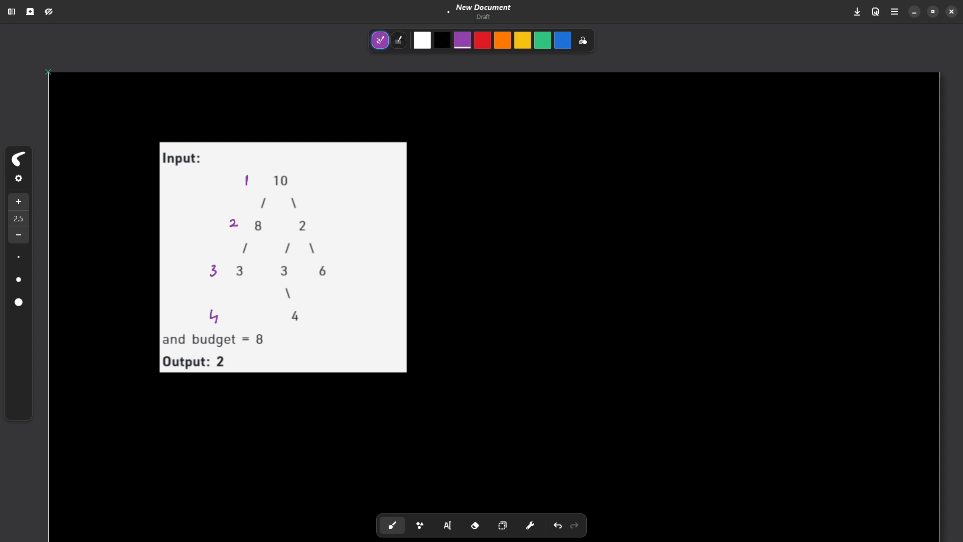
Step: Circle leaf nodes 3, 4 and 6 in red
click(483, 40)
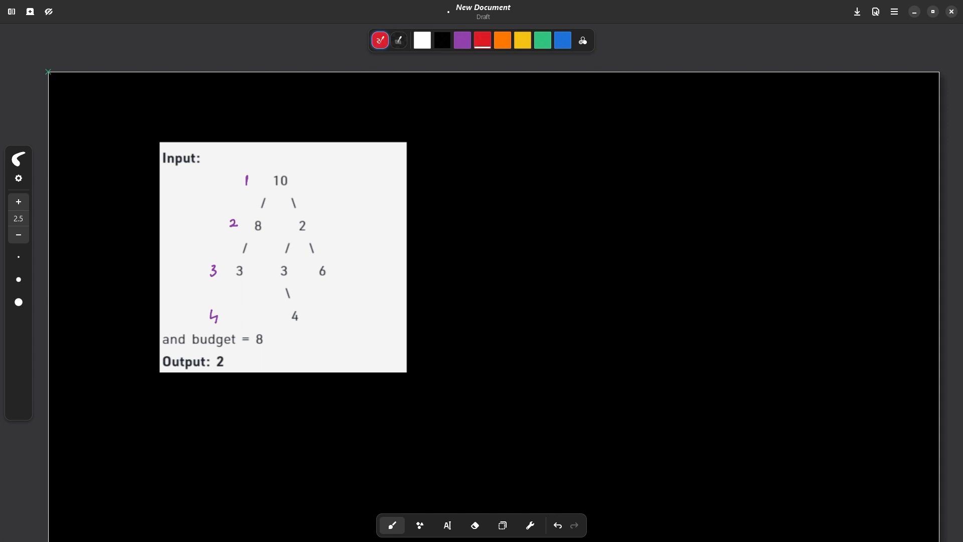
drag(239, 260, 239, 283)
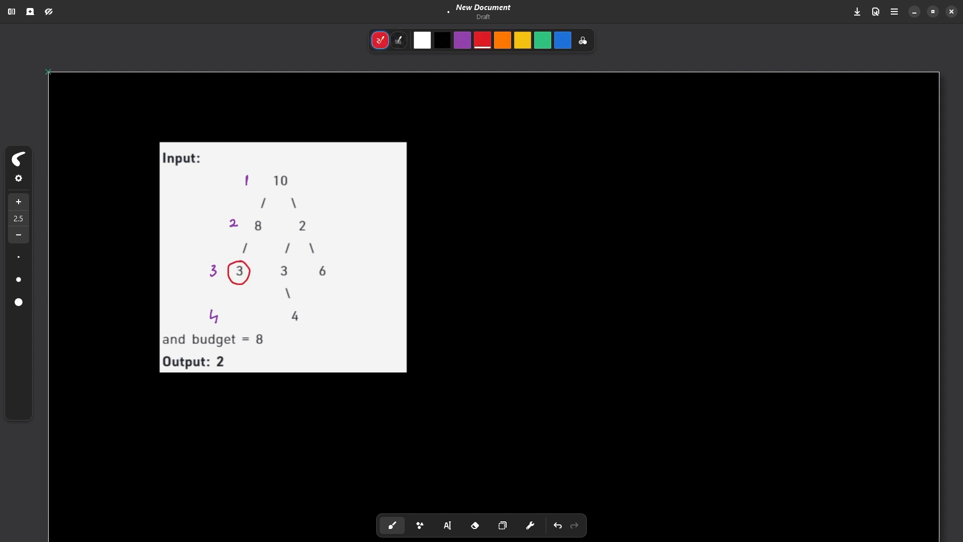
drag(286, 307, 295, 321)
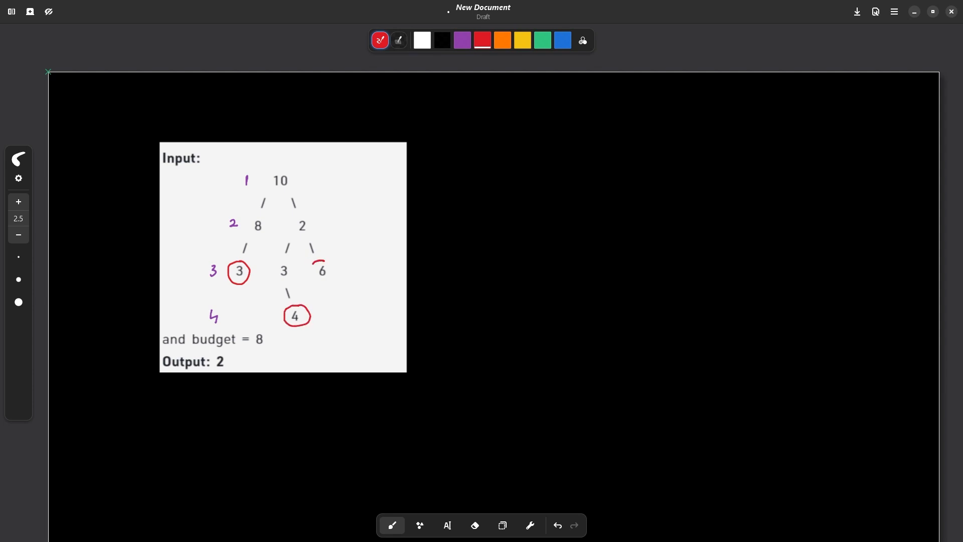
drag(313, 273, 332, 261)
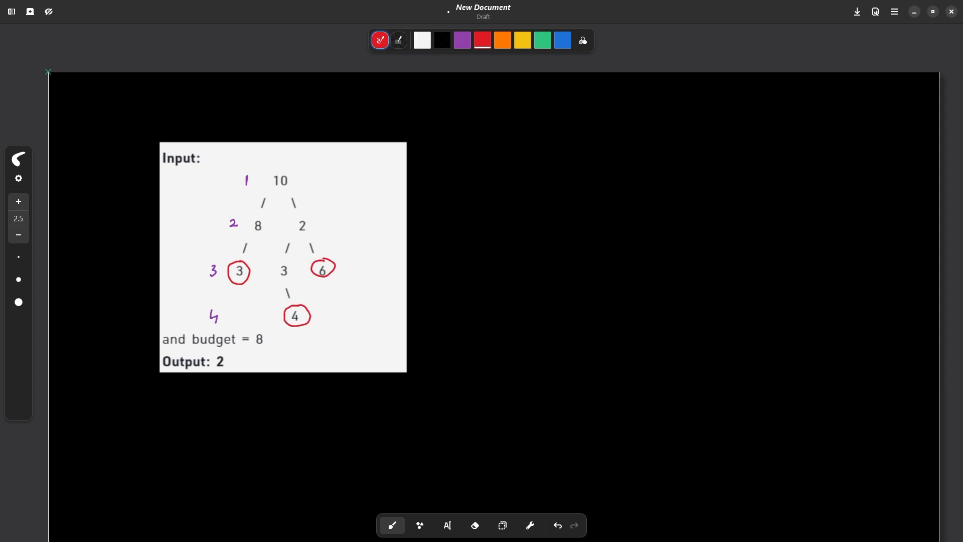
click(421, 40)
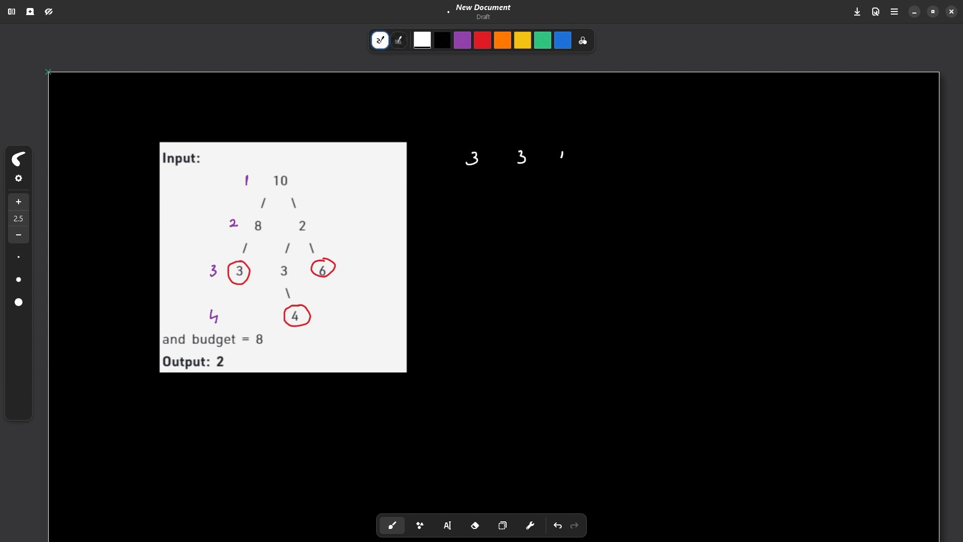
Step: Write leaf costs 3 3 4 under budget 8, circling and arrowing both 3s
drag(560, 150, 567, 165)
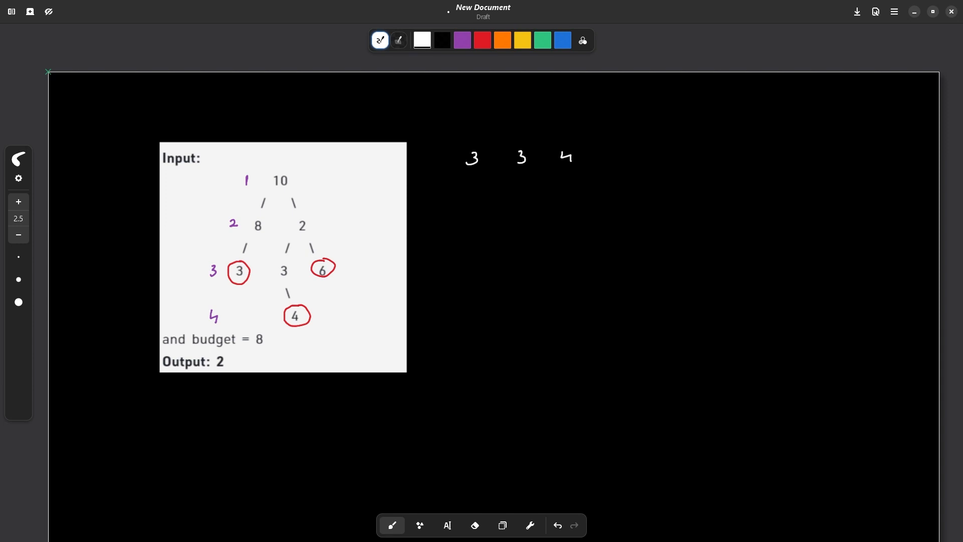
drag(453, 101, 452, 127)
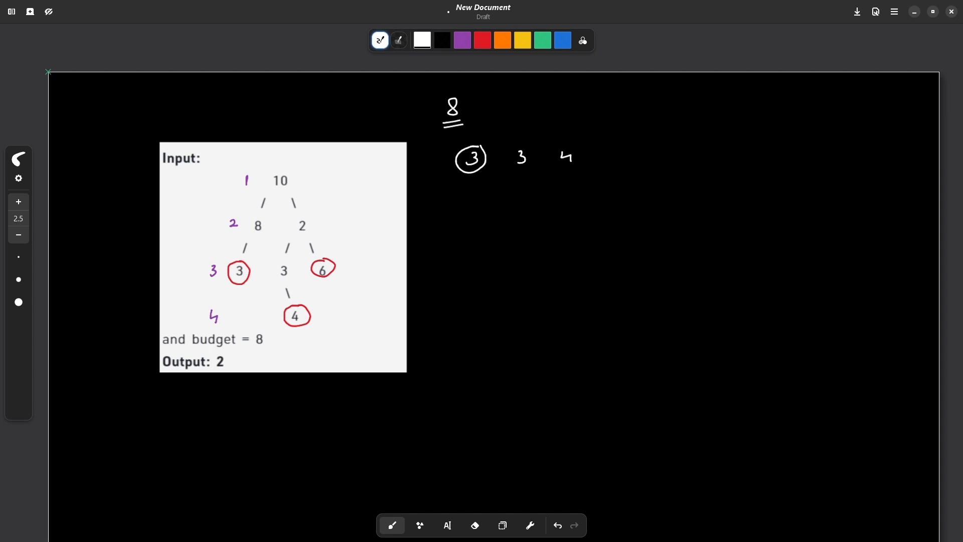
drag(507, 153, 535, 156)
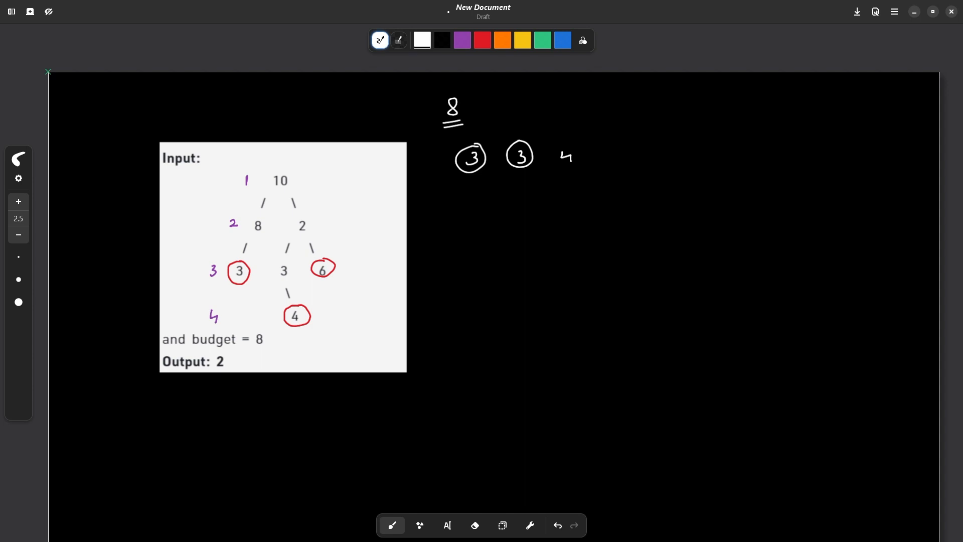
drag(478, 194, 477, 182)
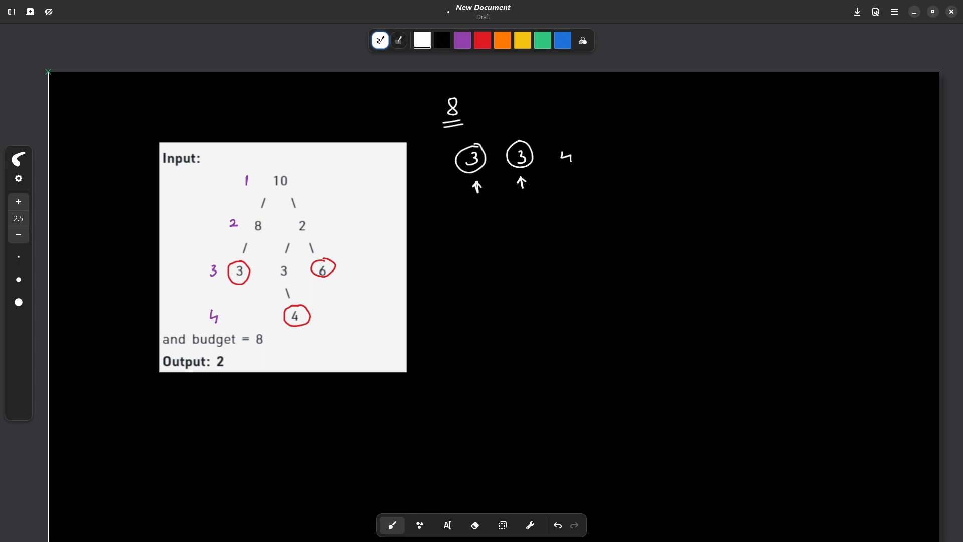
click(481, 40)
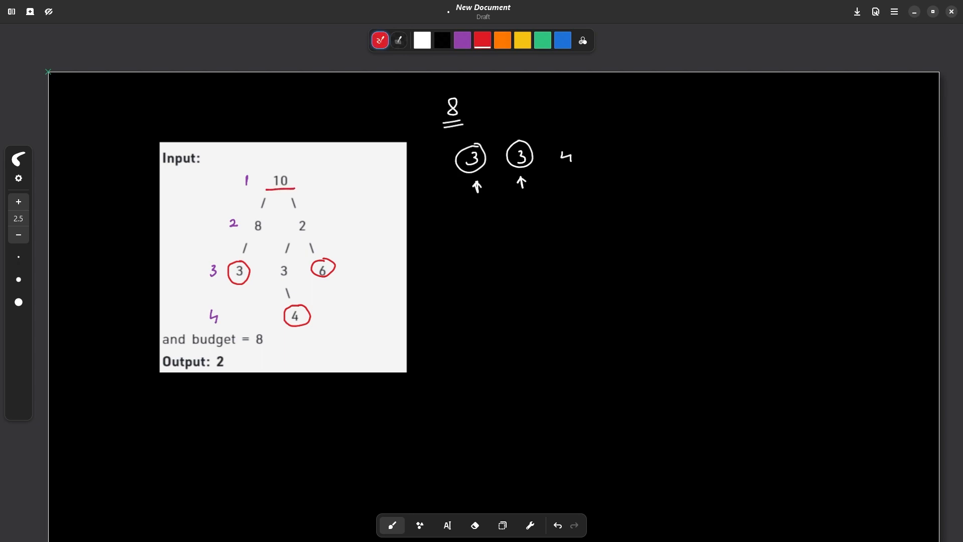
Step: Underline each tree level in red and box the two circled 3s in white
drag(251, 233, 305, 234)
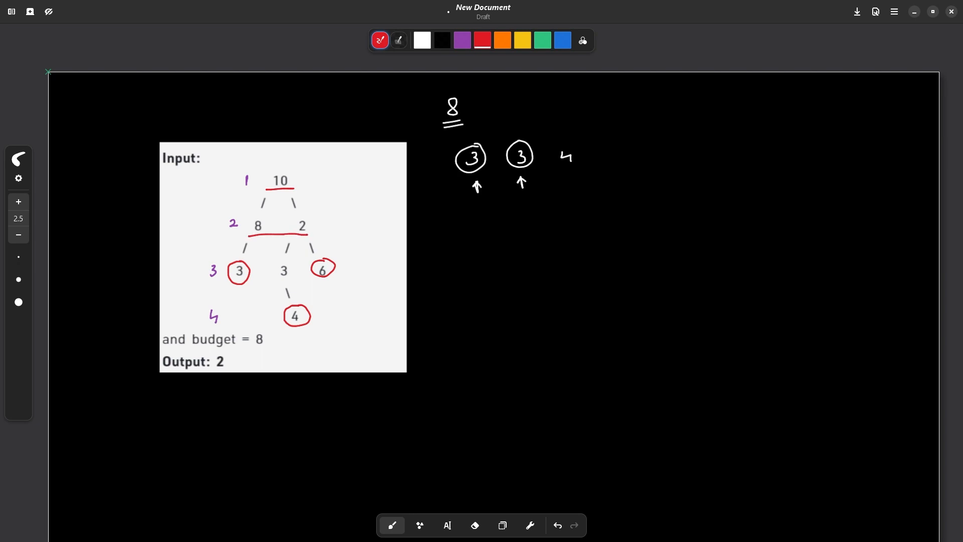
drag(231, 288, 324, 287)
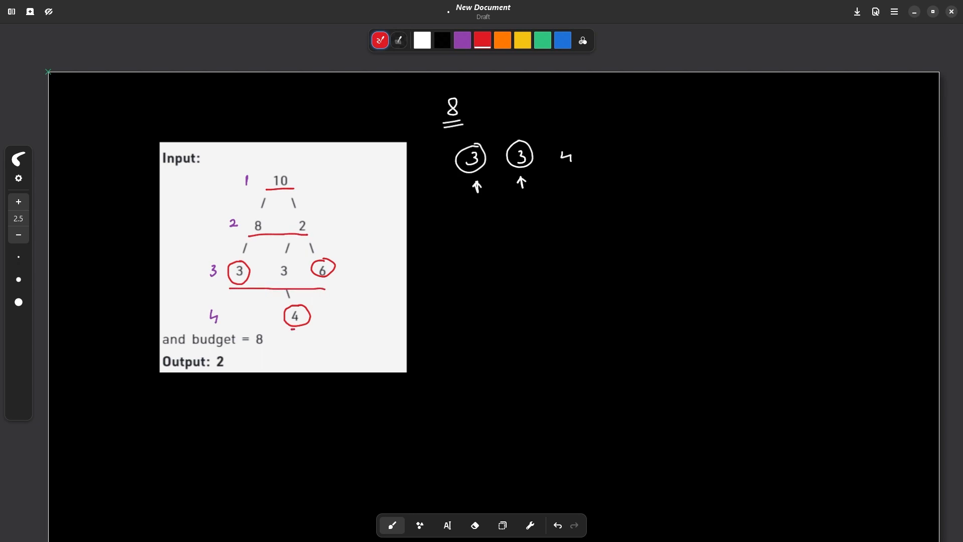
drag(289, 330, 313, 325)
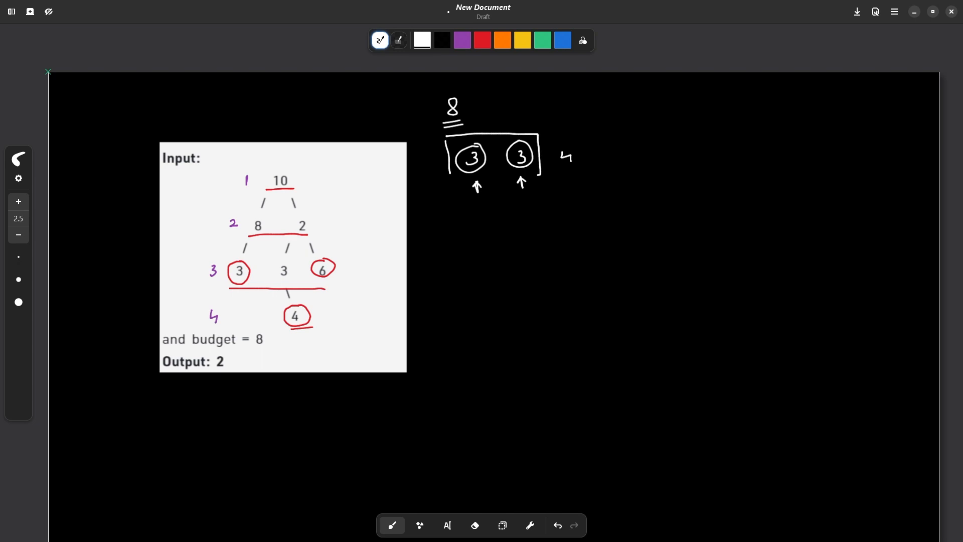
drag(445, 182, 535, 180)
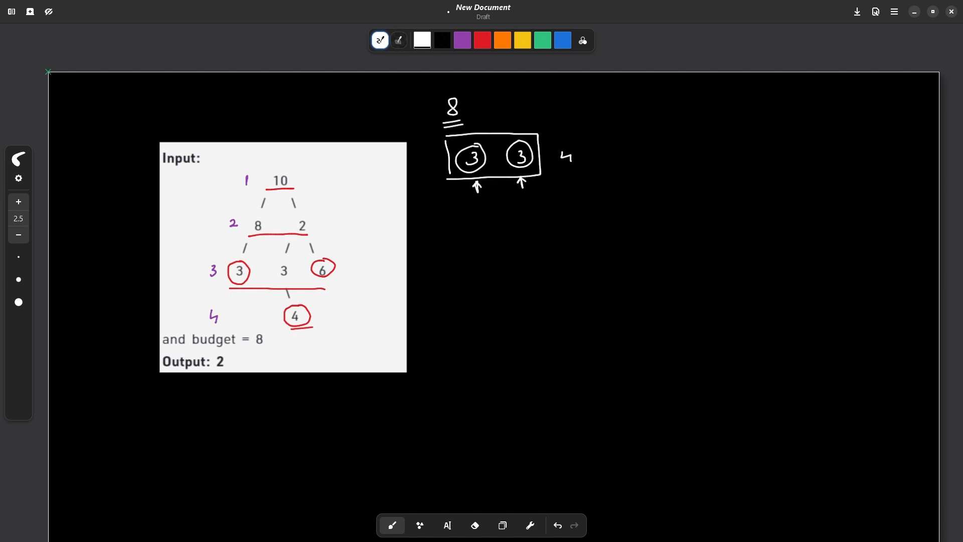
Step: Loop the level 2 and level 3 nodes in orange to show level-order traversal
click(502, 40)
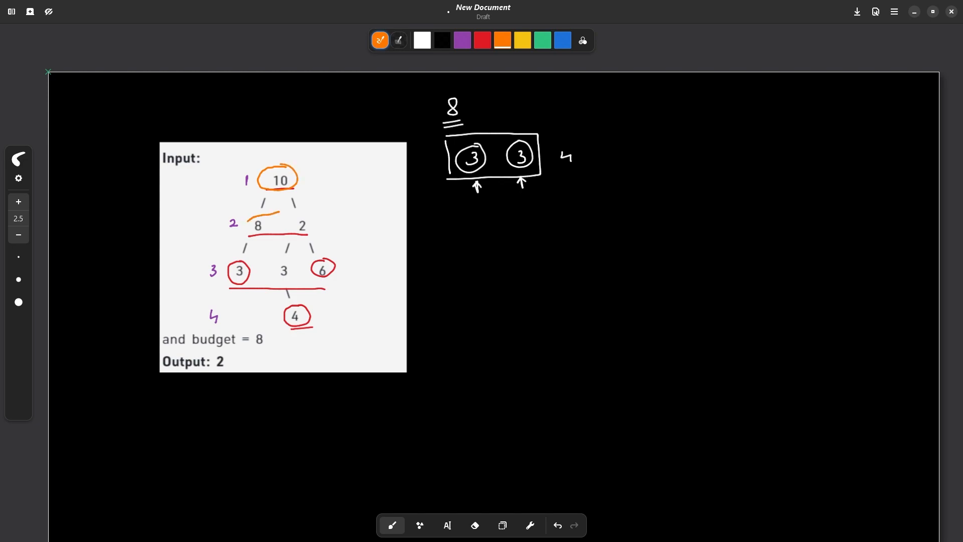
drag(248, 226, 313, 226)
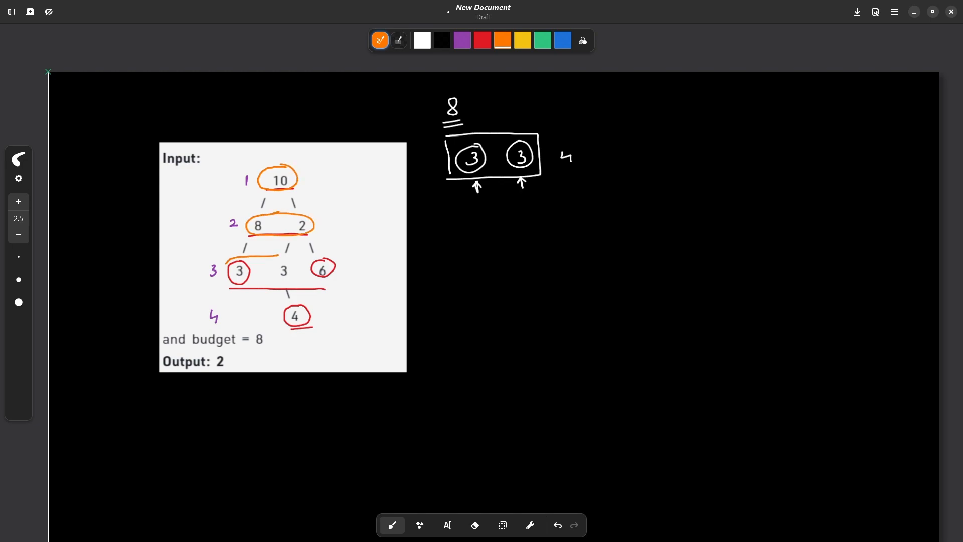
drag(231, 269, 325, 273)
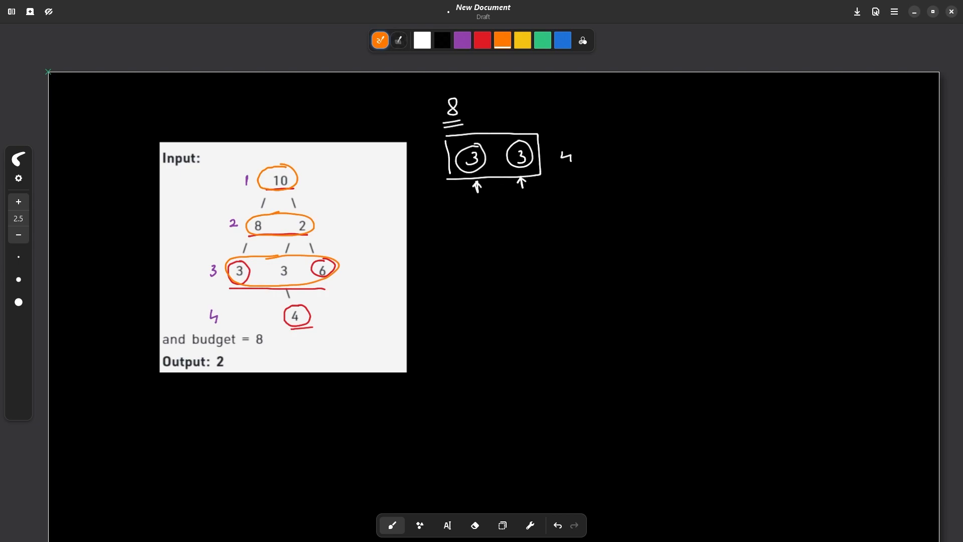
click(380, 40)
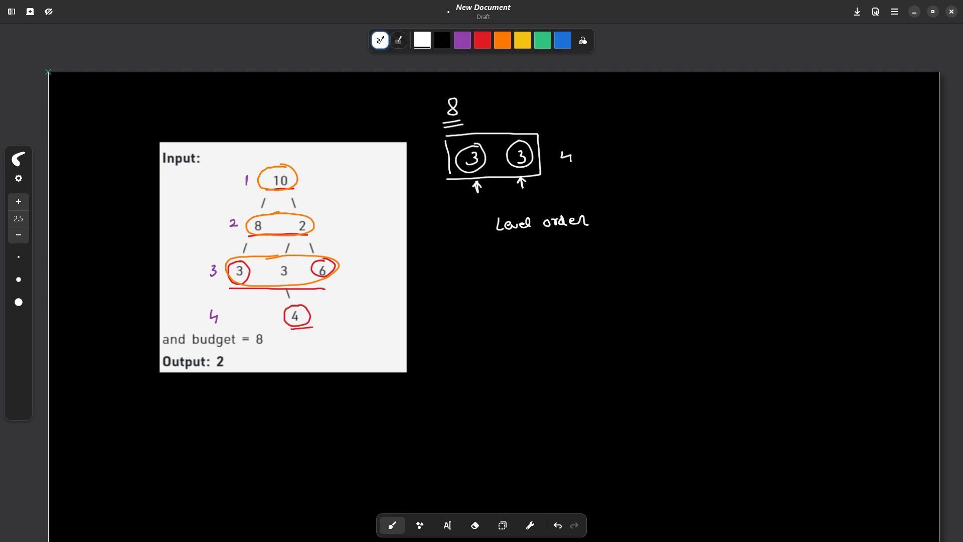
Step: Handwrite 'Level order traversal', 'if(node = leaf)' and 'if(level <= k)'
drag(599, 220, 651, 220)
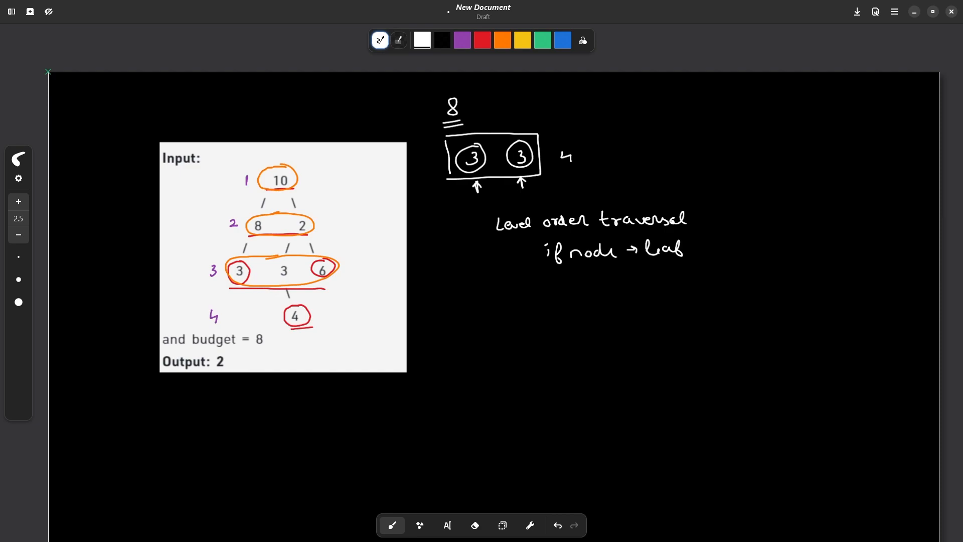
drag(570, 246, 694, 252)
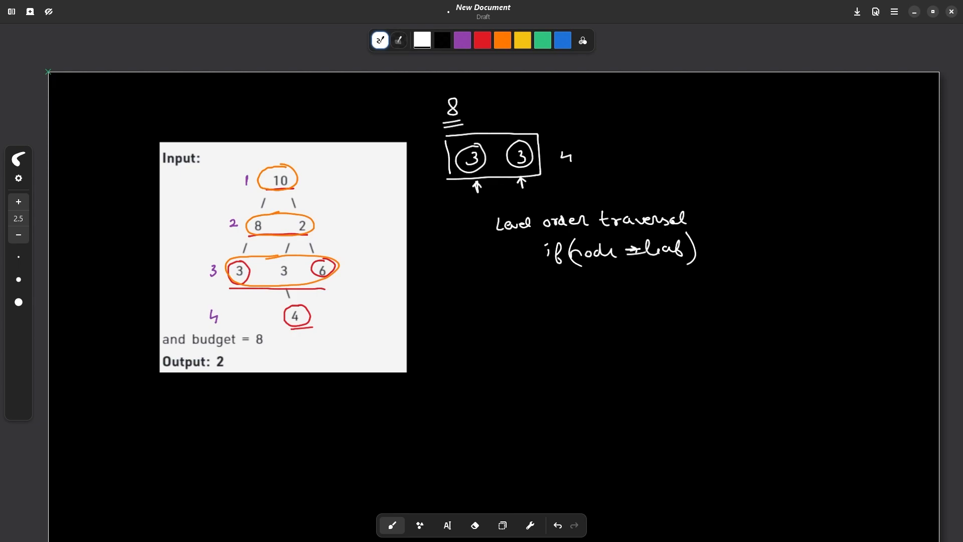
drag(598, 289, 657, 289)
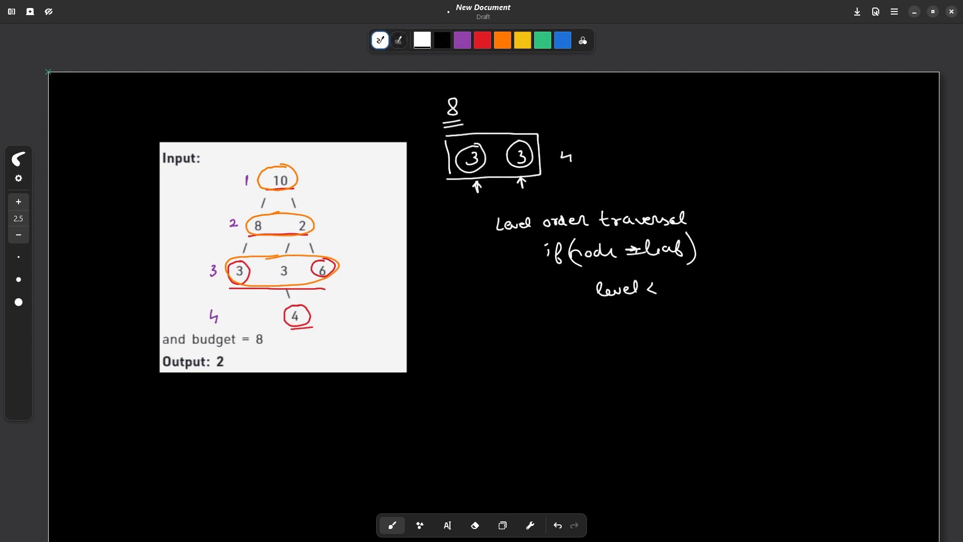
text(= k)
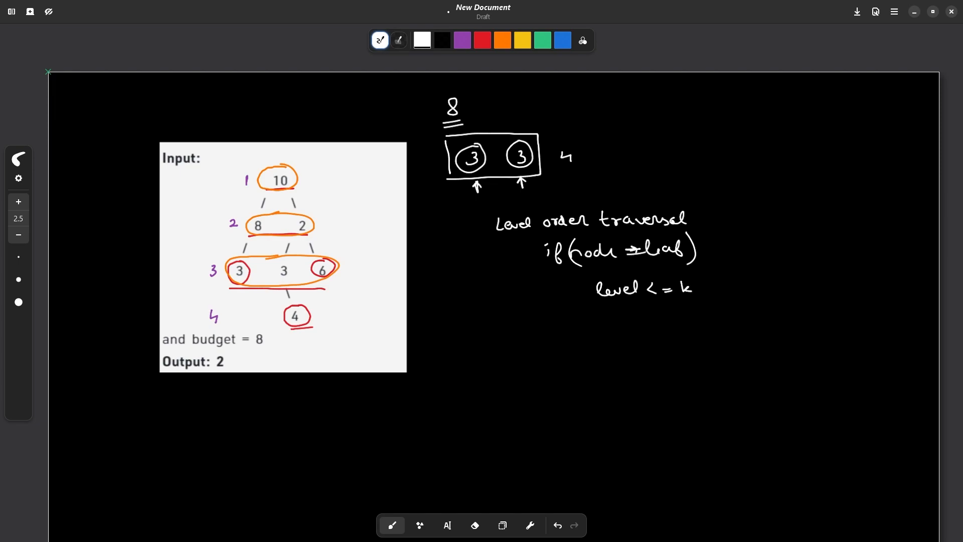
drag(567, 286, 590, 301)
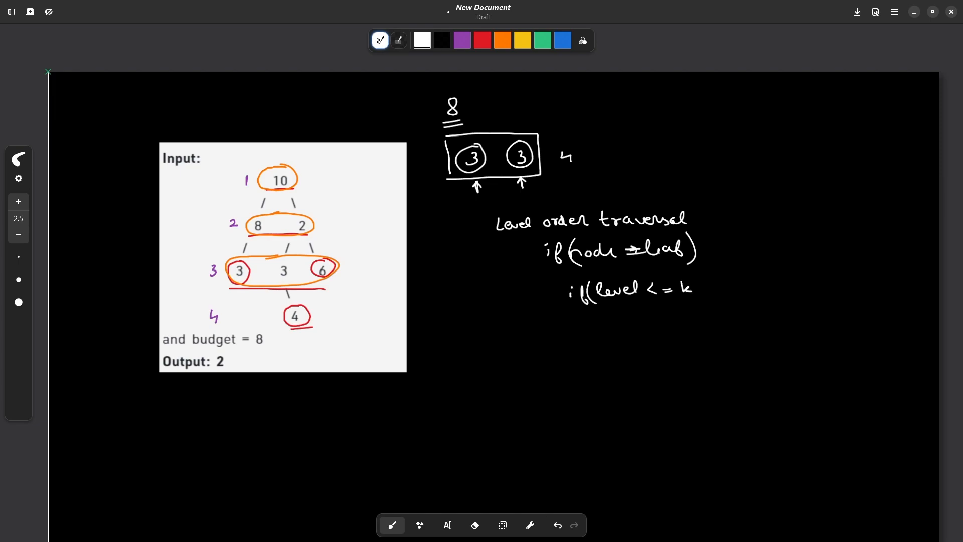
Step: Add the braced block with 'k -= level;' and '++ans;'
drag(721, 292, 630, 378)
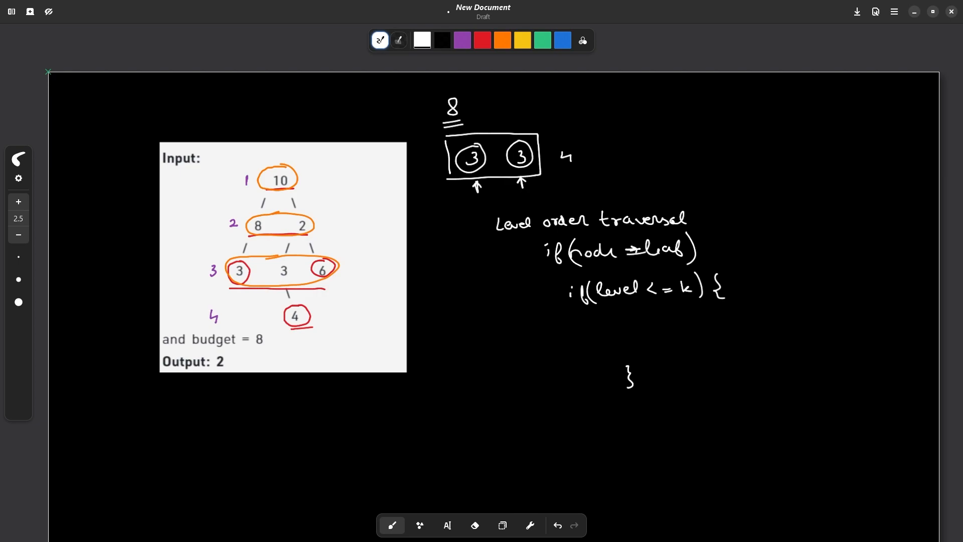
drag(645, 322, 666, 322)
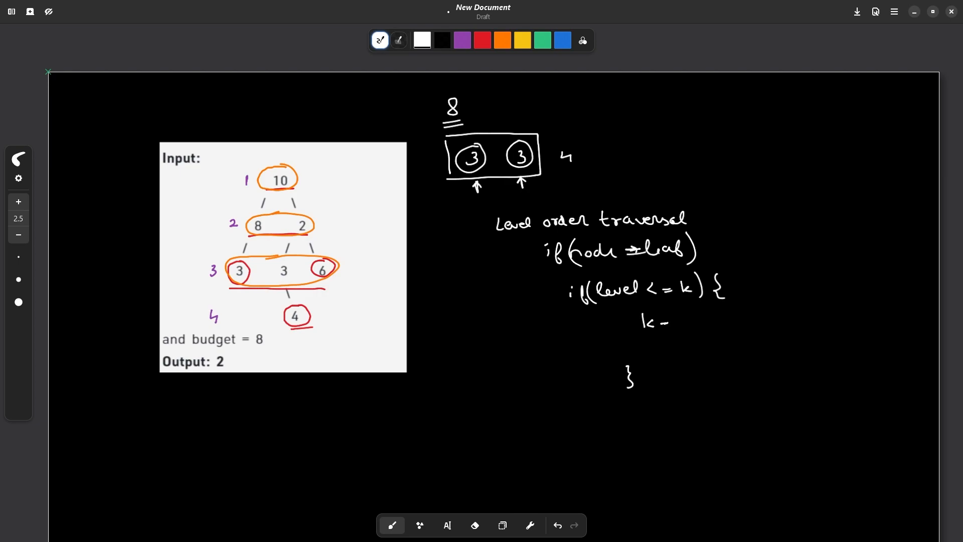
drag(675, 318, 744, 318)
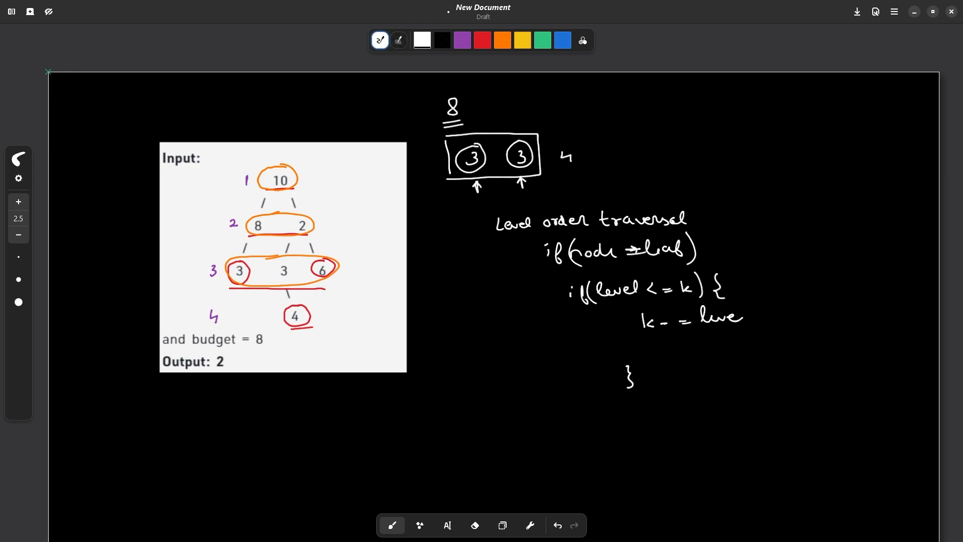
text(; + 1)
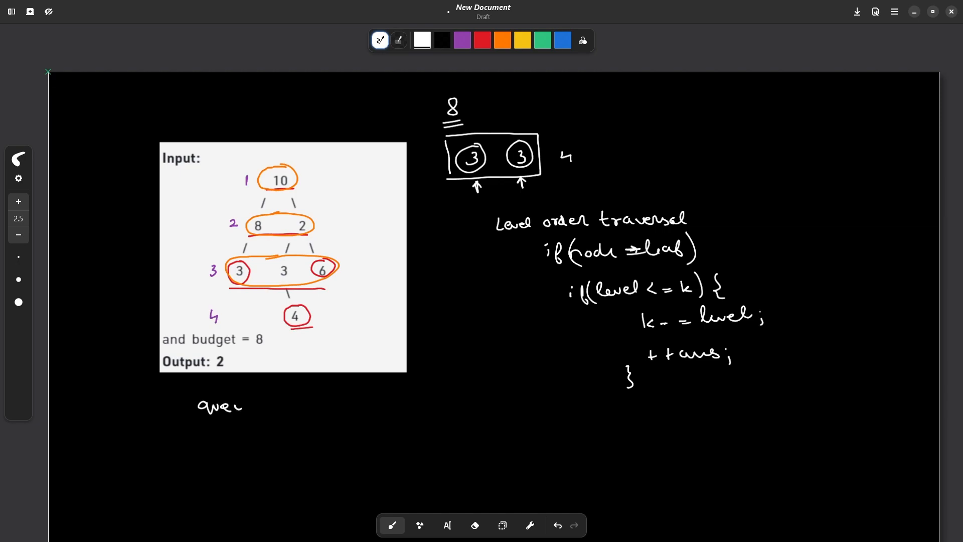
Step: Handwrite 'queue<pair<Node*, level>> q' below the example
drag(240, 406, 270, 407)
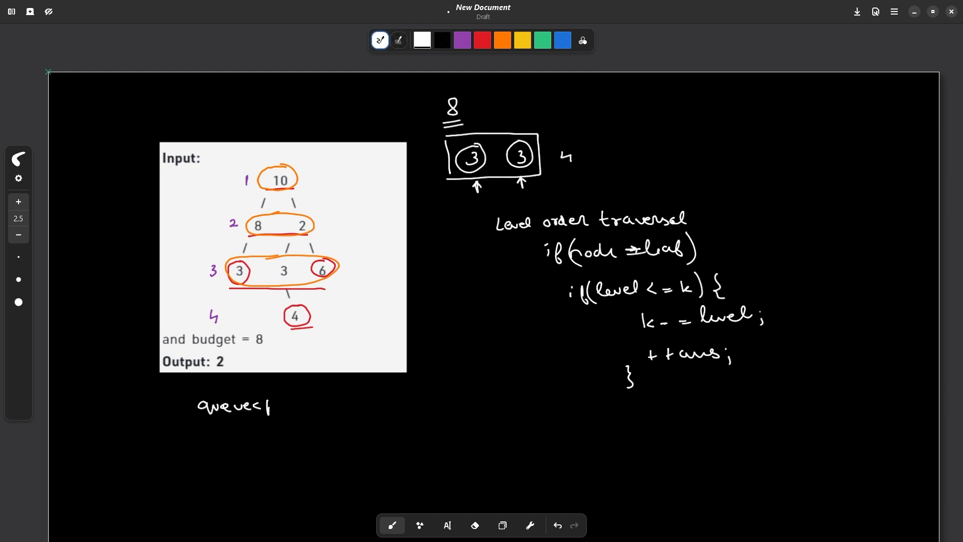
text(pair (1)
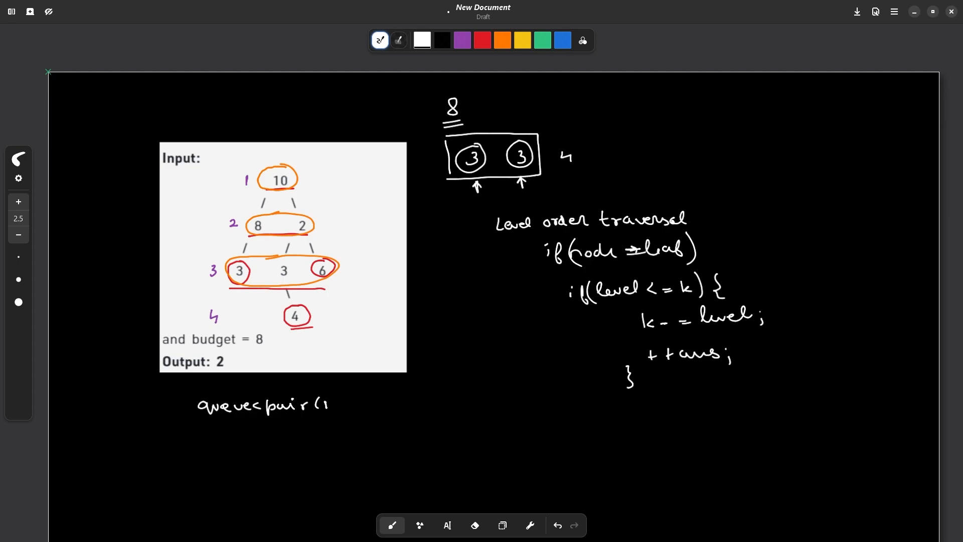
text(Node*,)
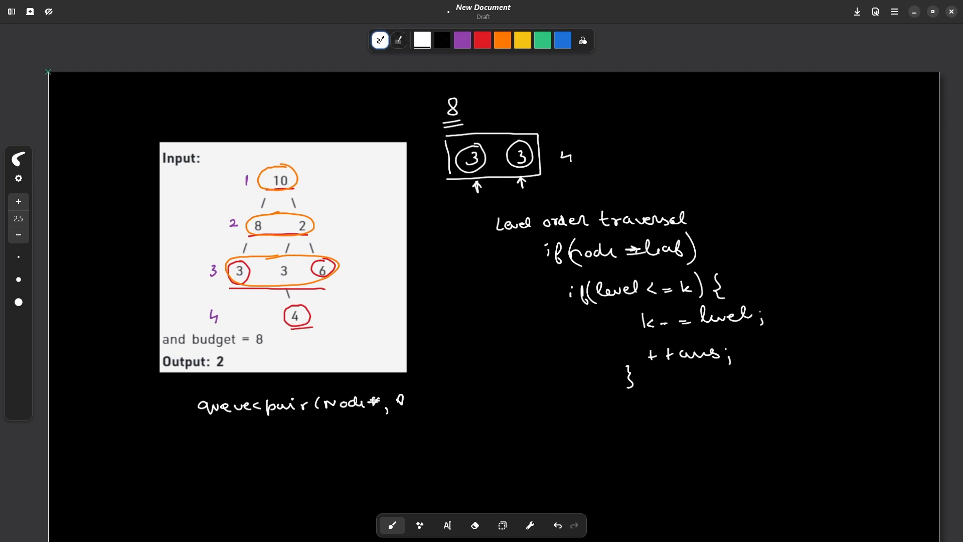
text(level>) q)
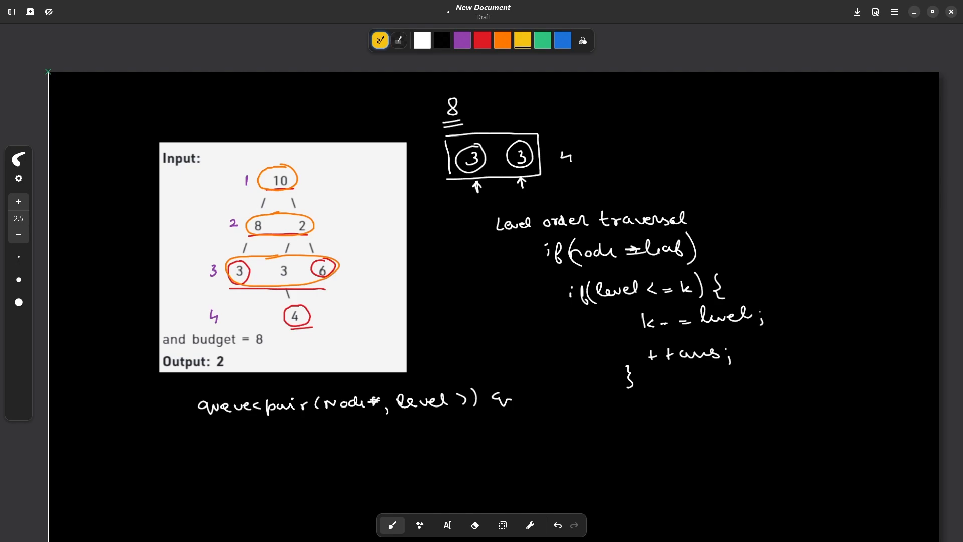
Step: Mark root node 10 with a yellow arrow
drag(269, 149, 266, 164)
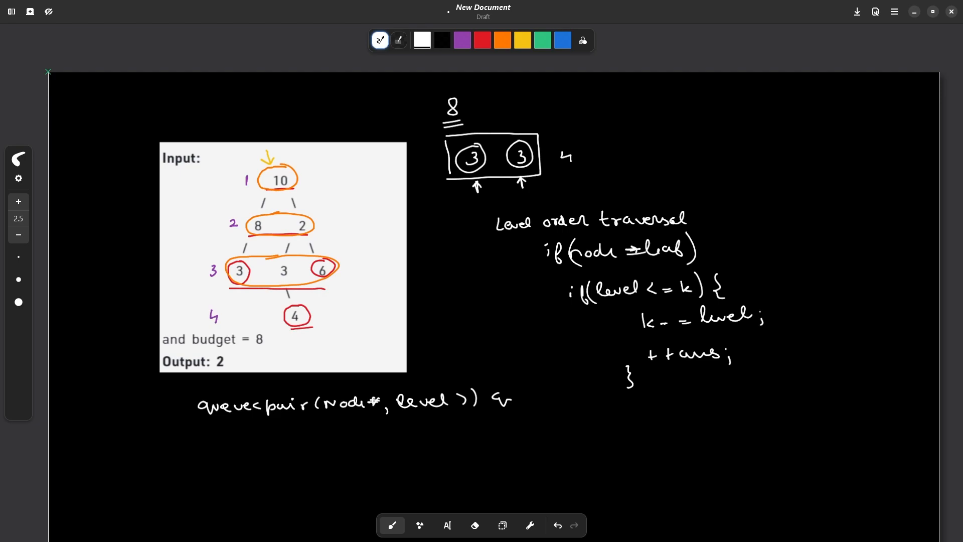
drag(427, 374, 423, 390)
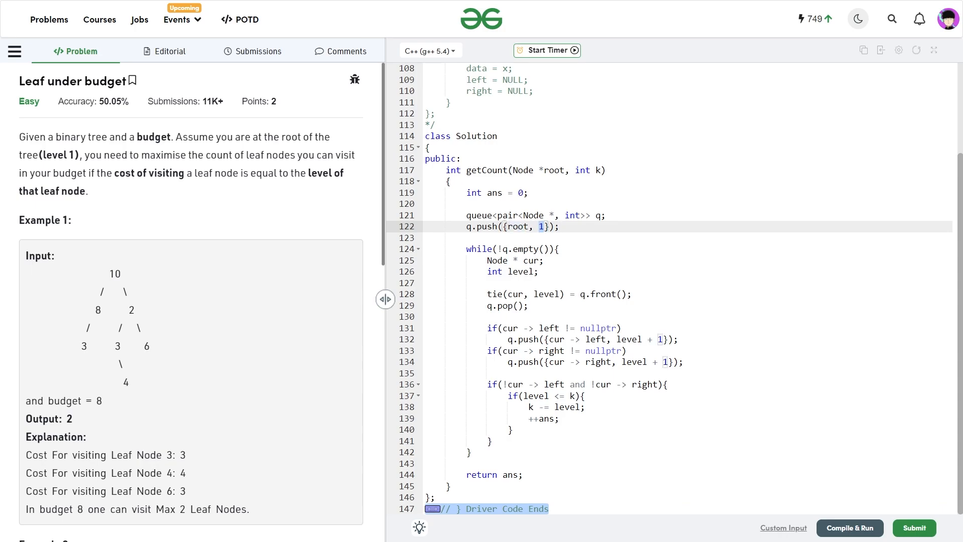
drag(472, 249, 491, 441)
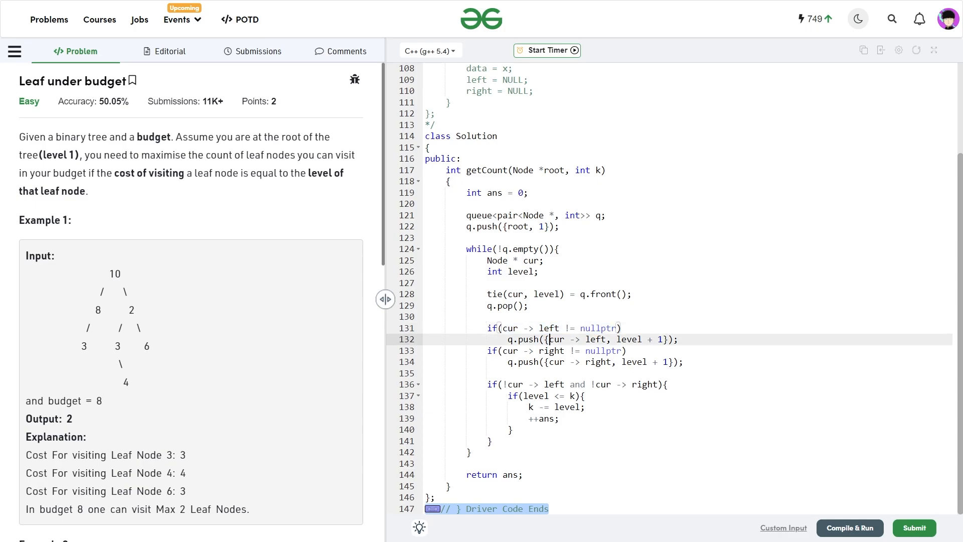
double_click(629, 339)
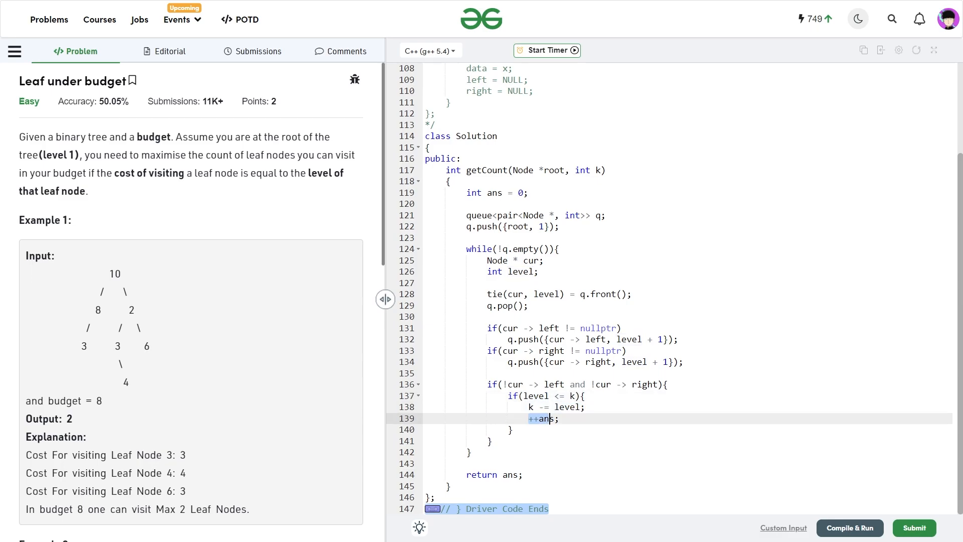
click(559, 419)
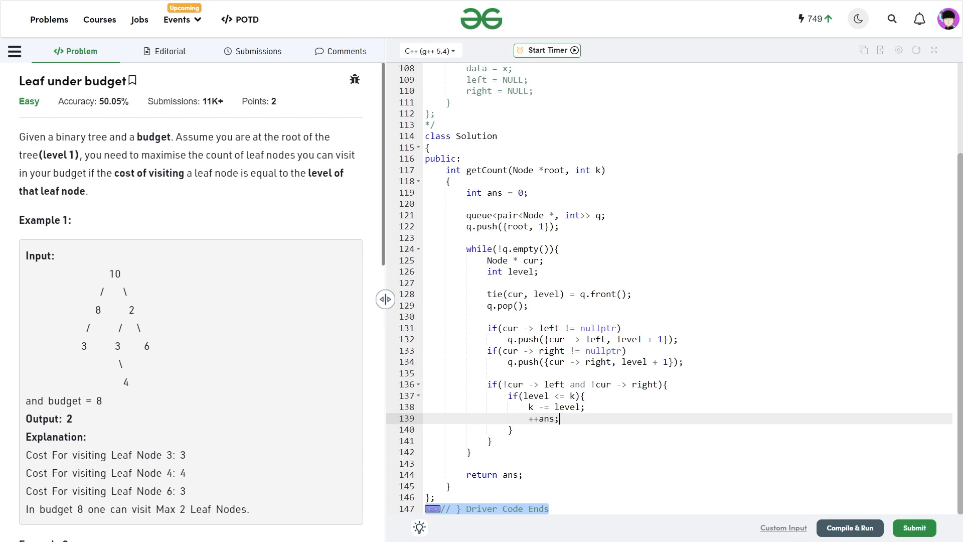
click(850, 528)
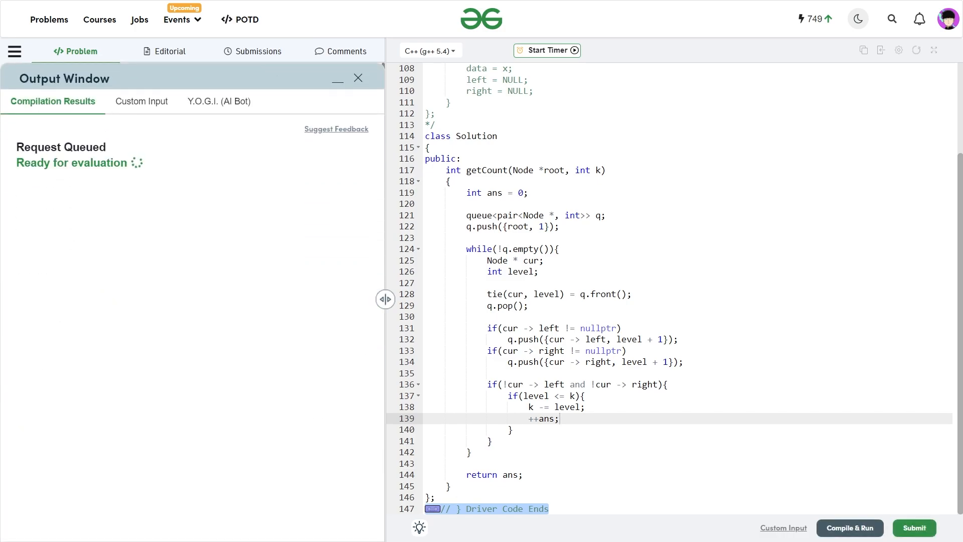
Step: Submit the BFS solution, see all 1120 tests pass, and dismiss the results
click(914, 528)
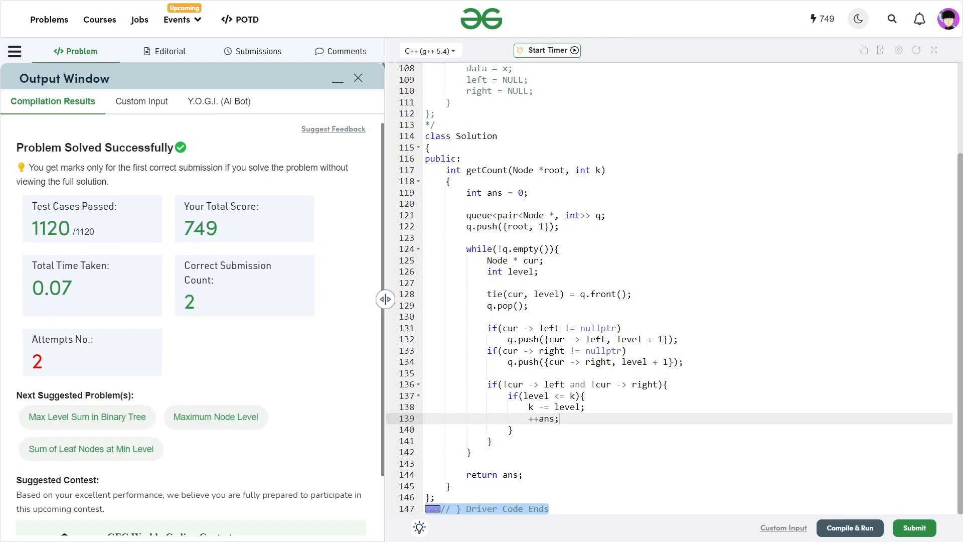
click(359, 79)
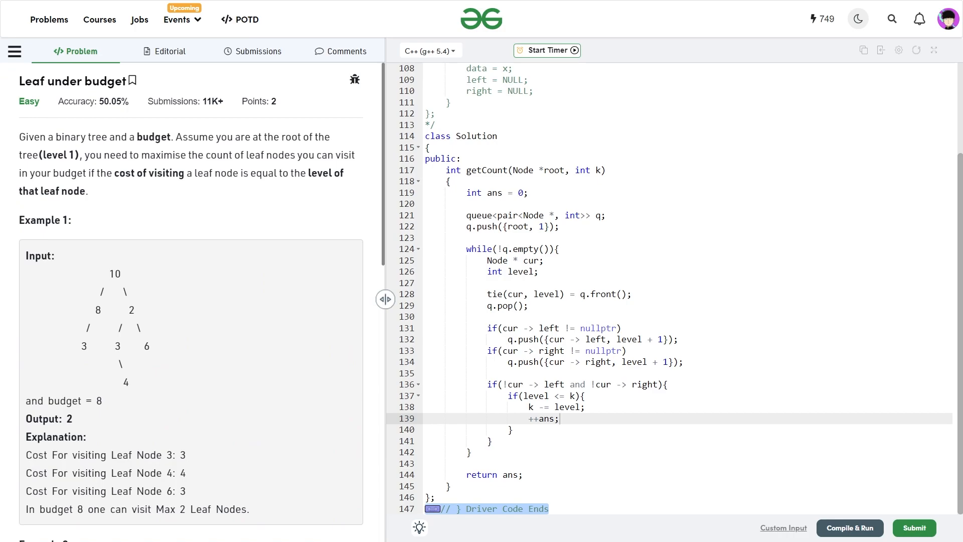